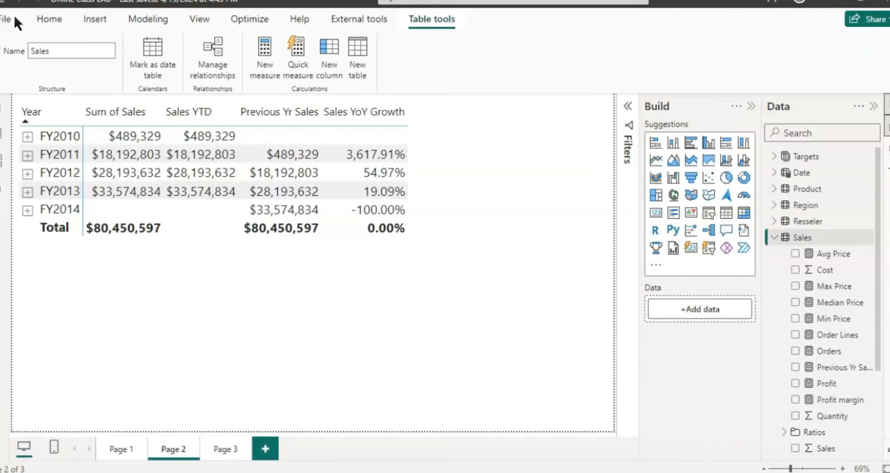
Add a new blank report page, Page 4, for the new visuals
click(316, 448)
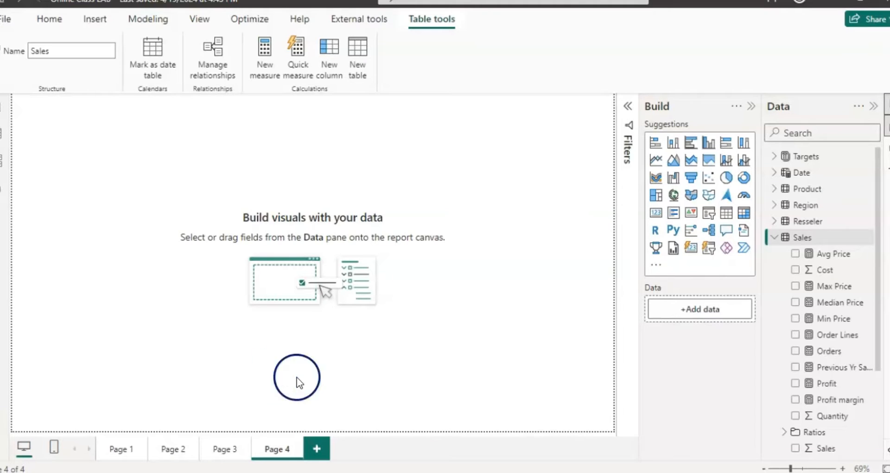
mouse_move(227, 385)
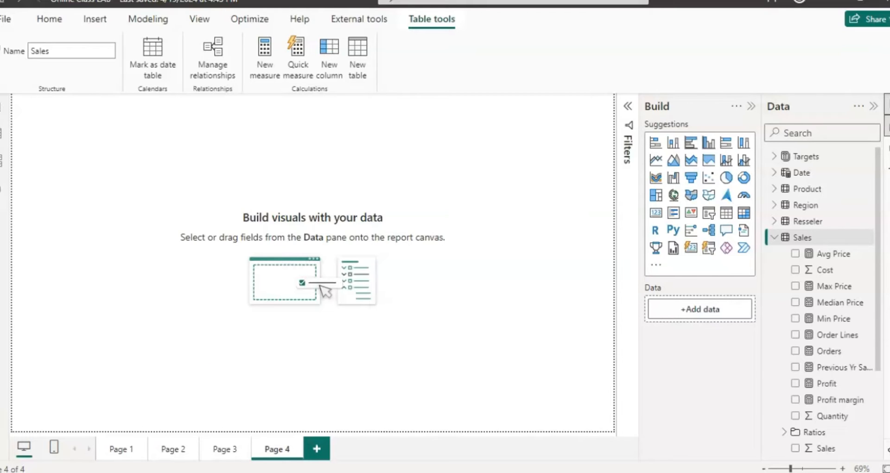
mouse_move(228, 385)
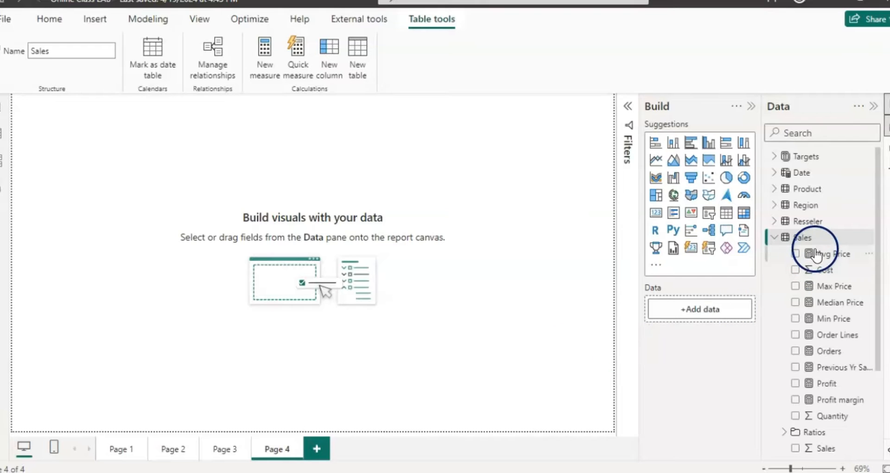
mouse_move(802, 237)
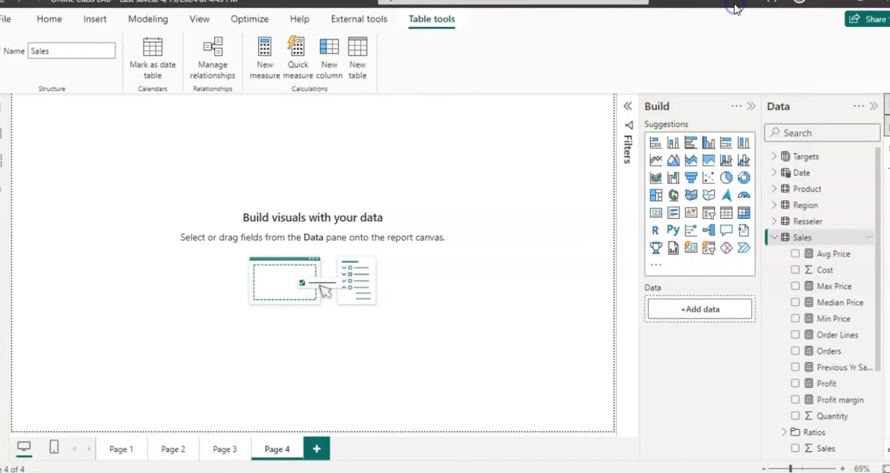
Create a Sales measure named 'Count SalesOrders Filter =' and begin CALCULATE on line 2
click(264, 54)
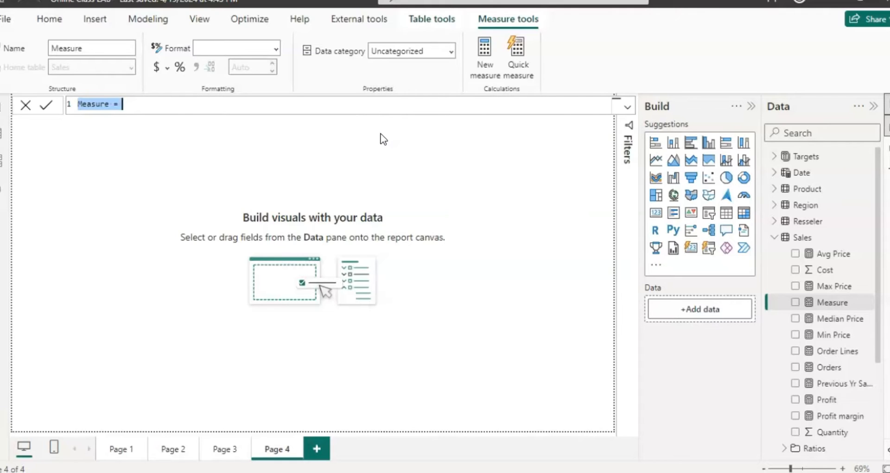
text(C)
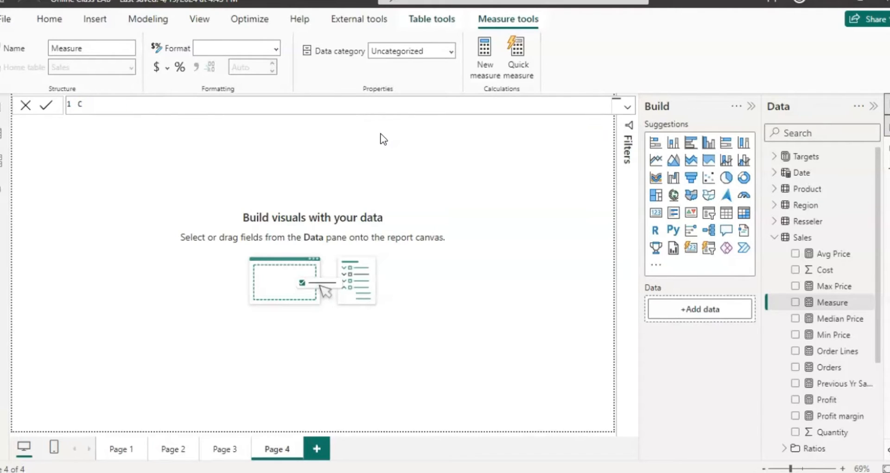
text(ount)
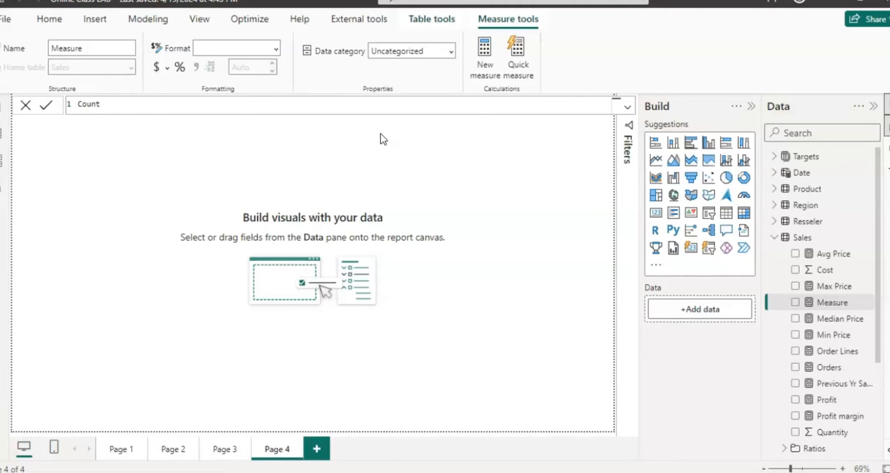
text(S)
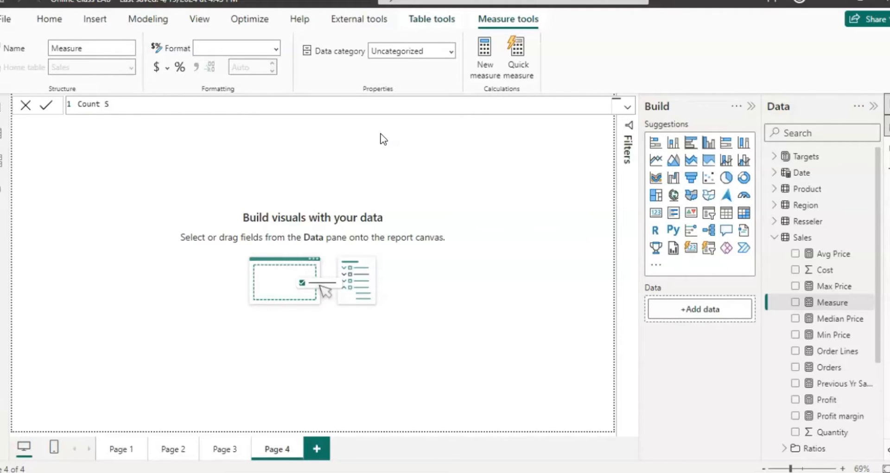
text(alesOrders)
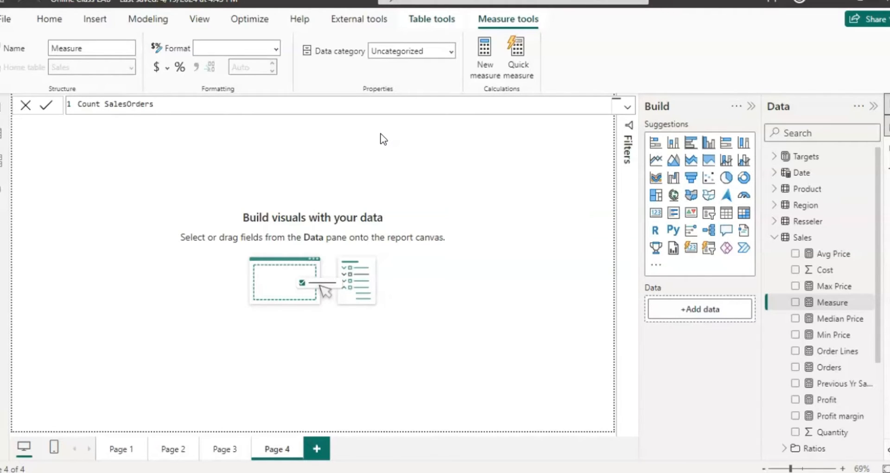
text(Filter ')
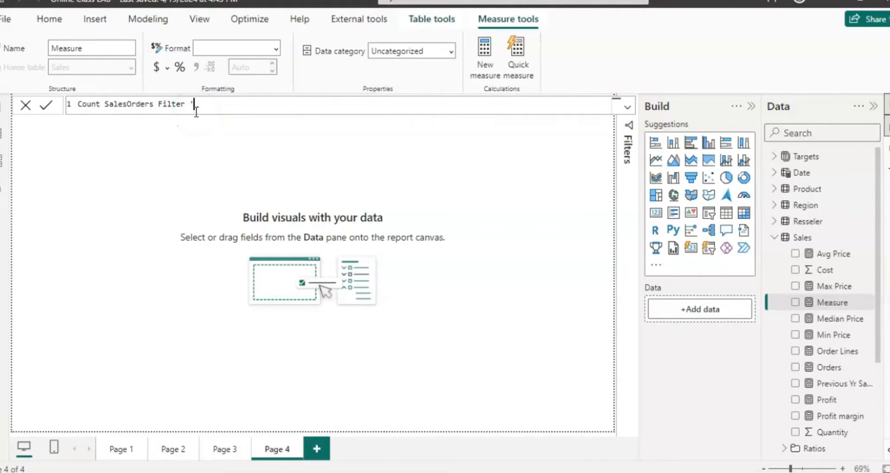
text(=)
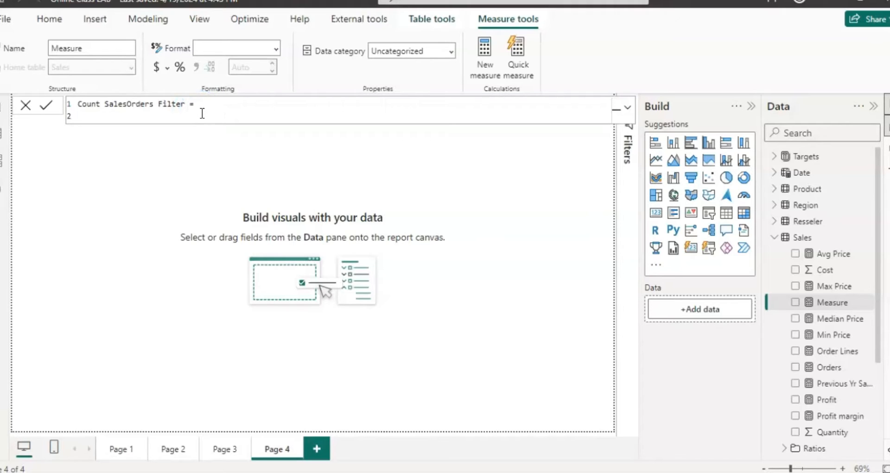
click(184, 115)
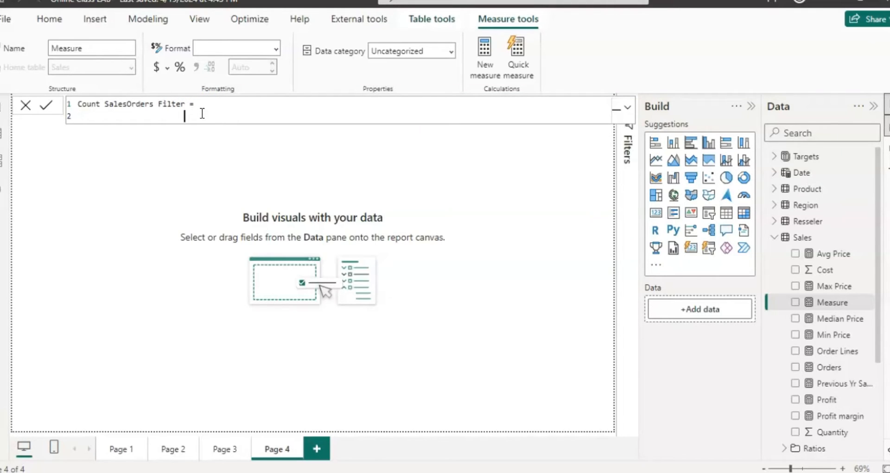
text(ca)
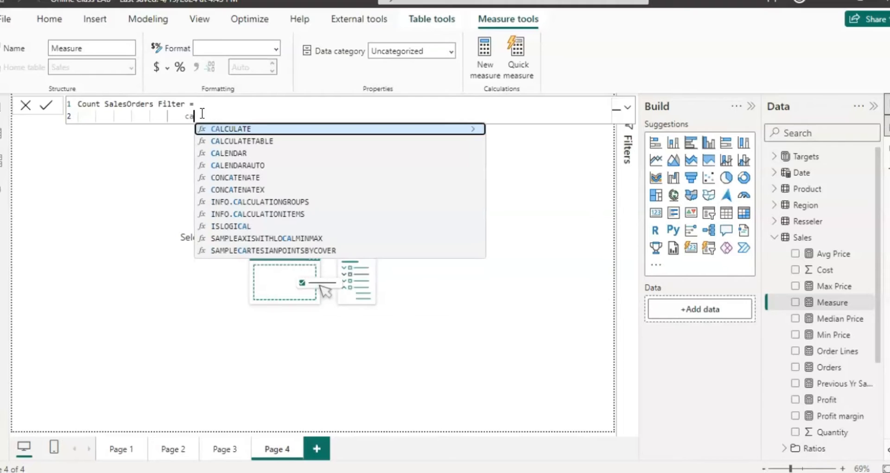
Write CALCULATE(DISTINCTCOUNT(Sales[SalesOrderNumber]) as the measure body, awaiting a filter argument
click(230, 128)
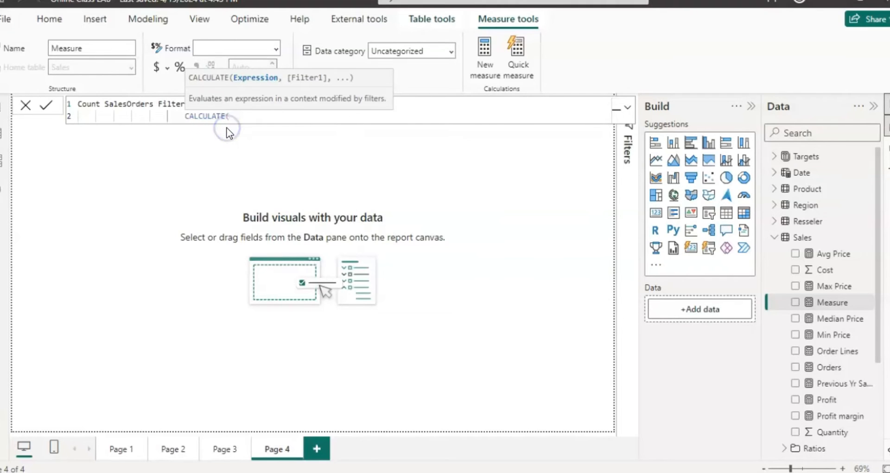
key(enter)
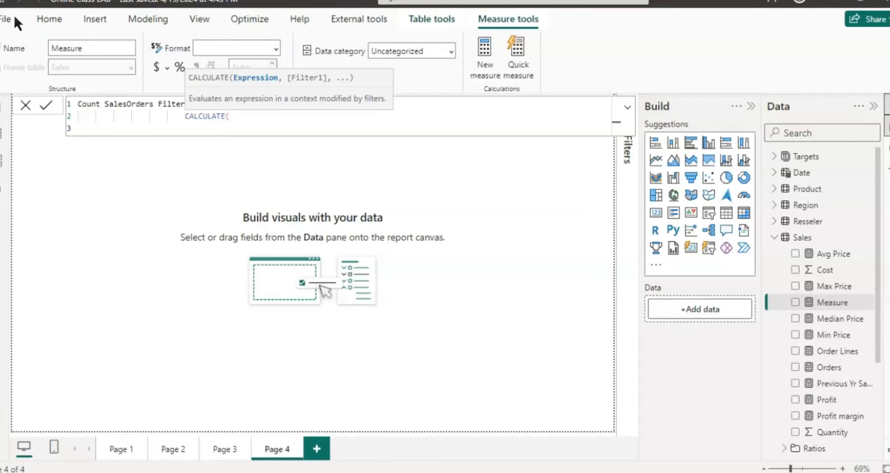
text(dis)
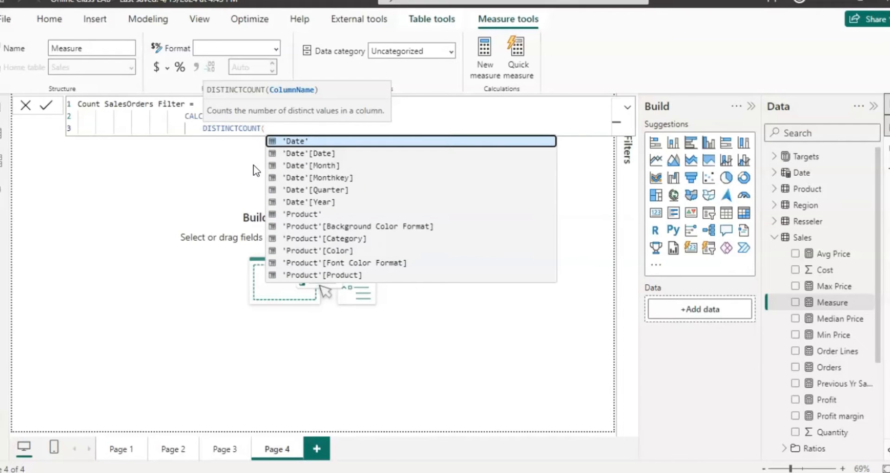
text(sal)
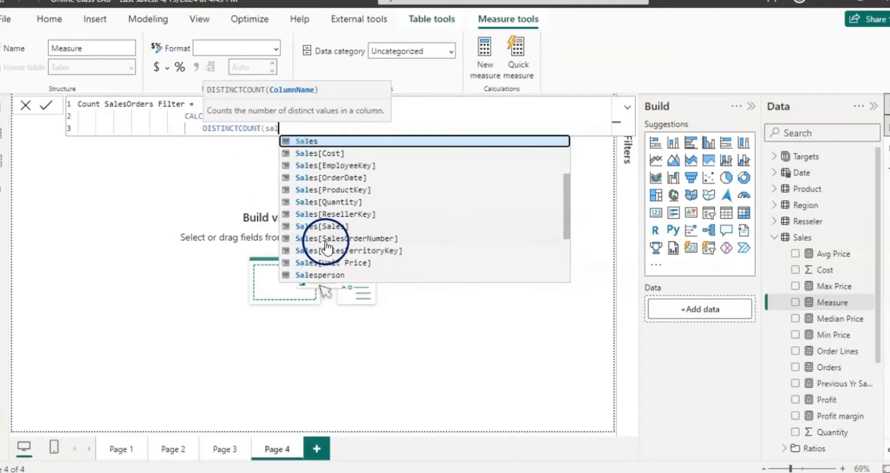
click(348, 239)
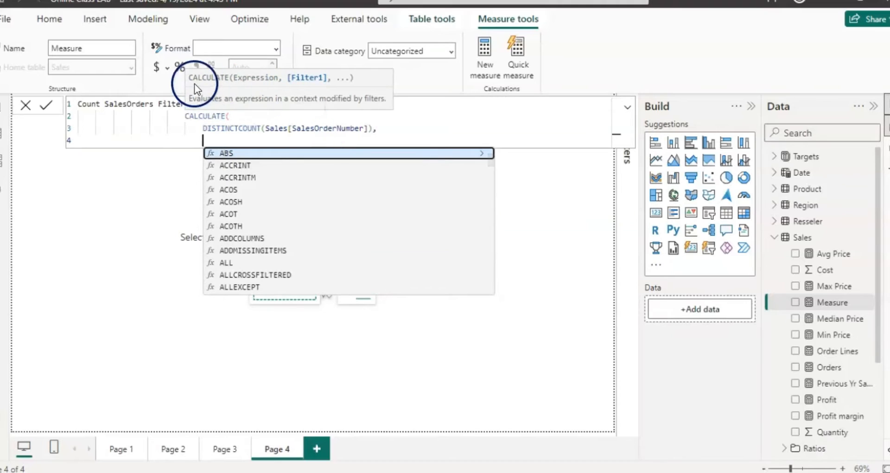
mouse_move(276, 238)
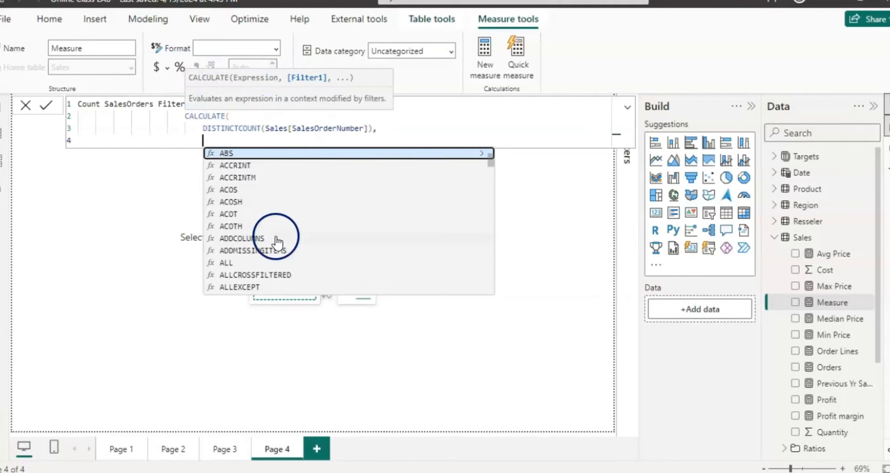
Add the filter argument FILTER(Sales, Sales[Quantity]>=5) to the measure
text(f)
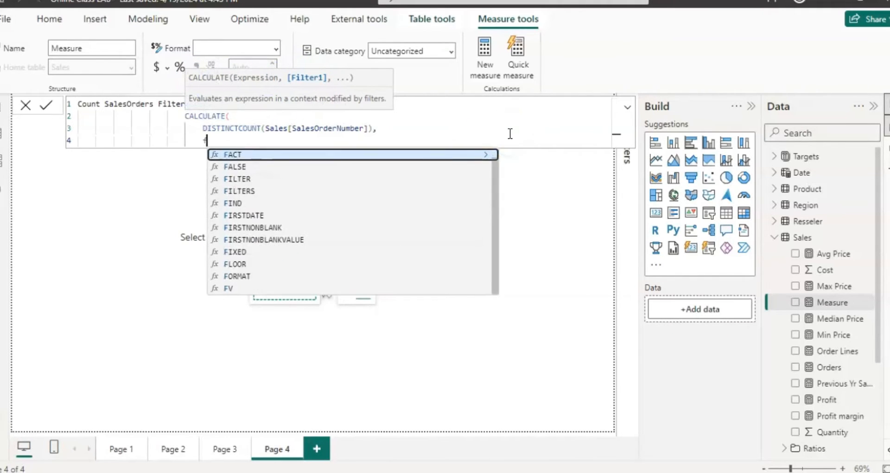
text(il)
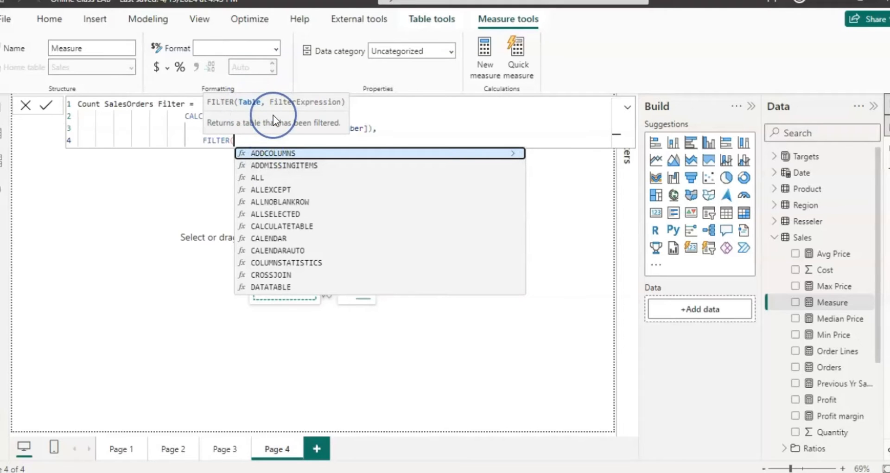
text(sal)
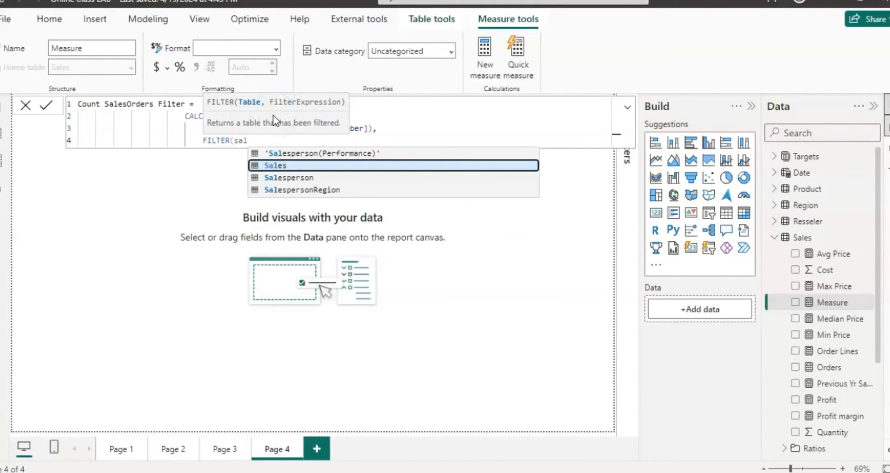
click(276, 165)
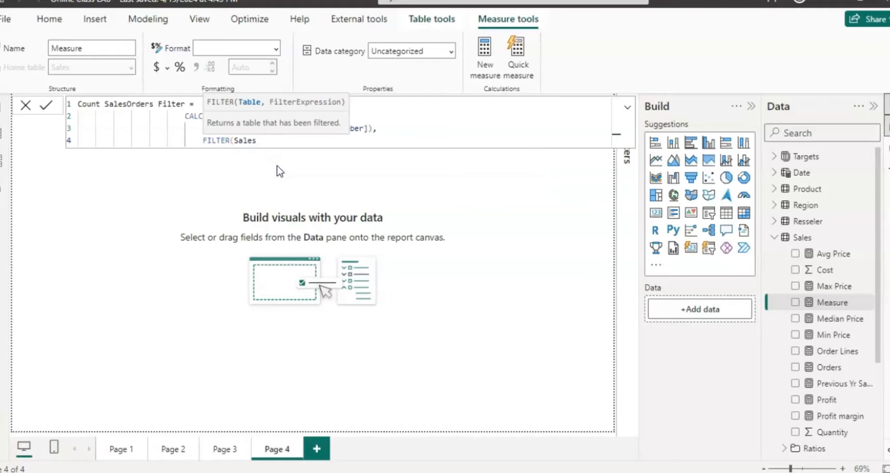
text(,)
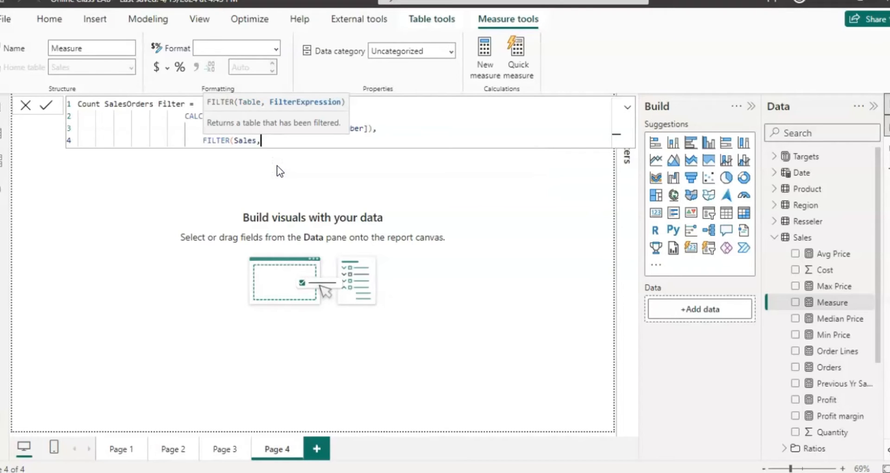
mouse_move(279, 172)
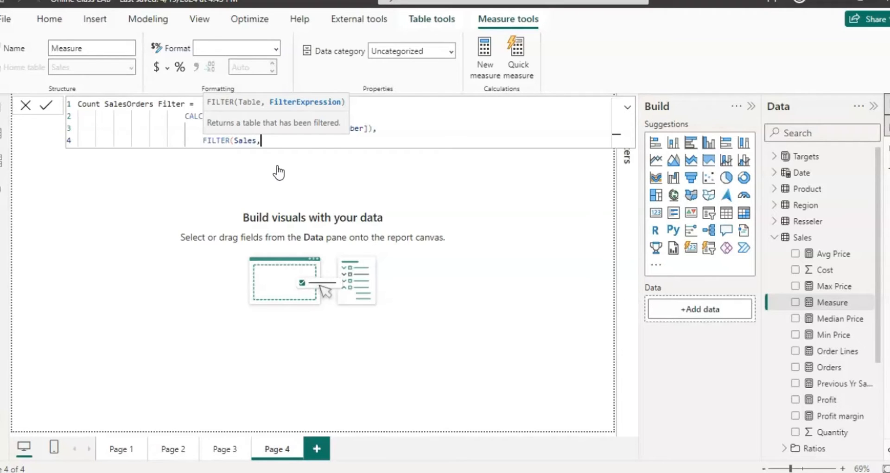
text(sales)
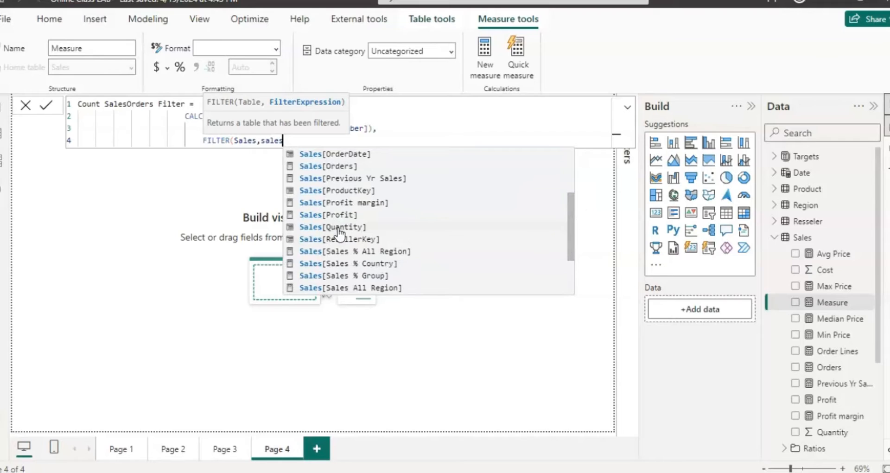
click(333, 227)
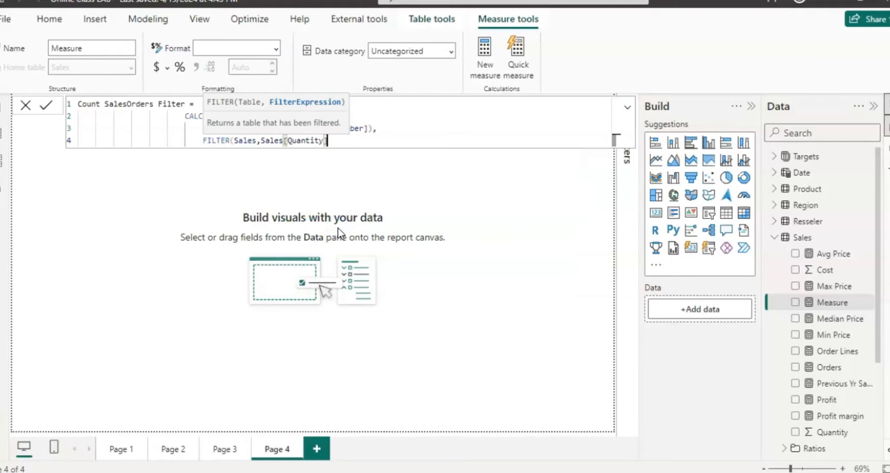
text(>)
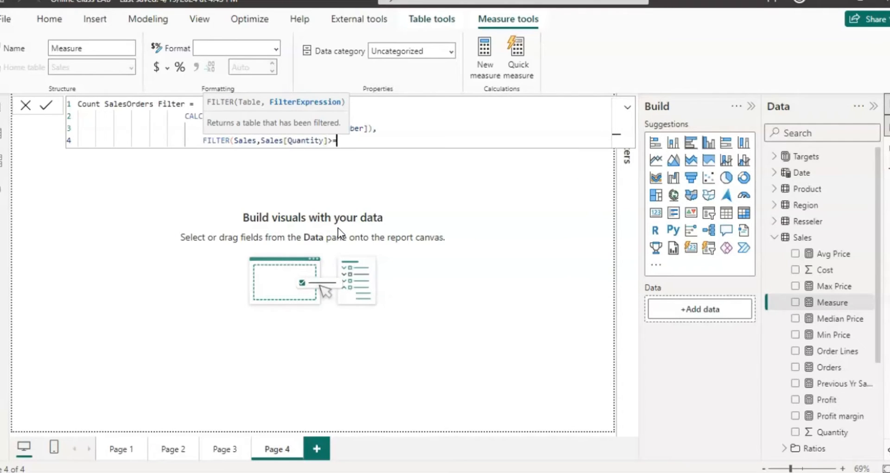
text(=)
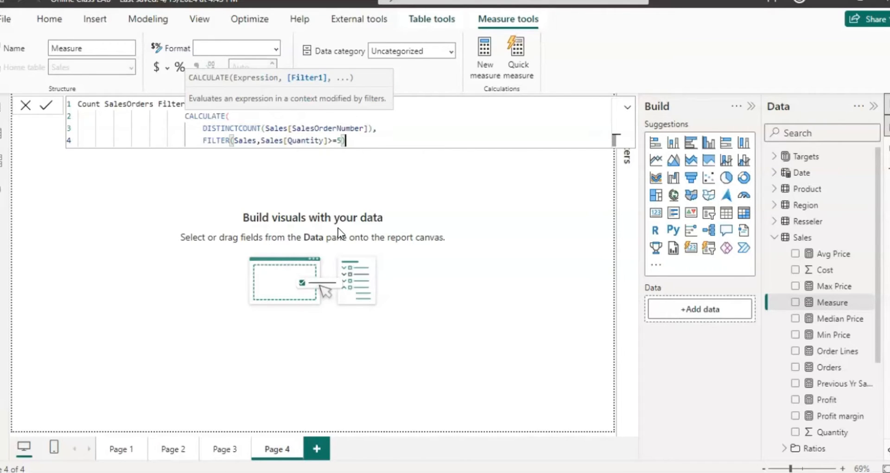
mouse_move(297, 179)
text())
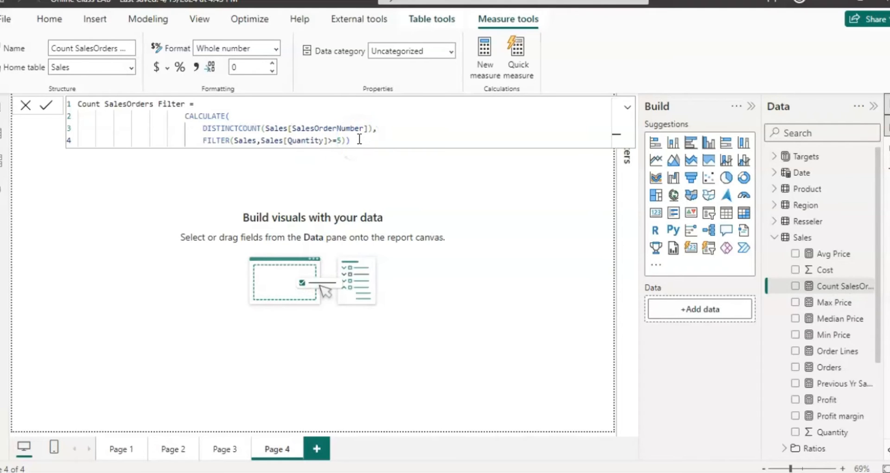
Commit the Filter measure and write a KEEPFILTERS(Sales[Quantity]>=5) measure, then add a table visual
key(ctrl+a)
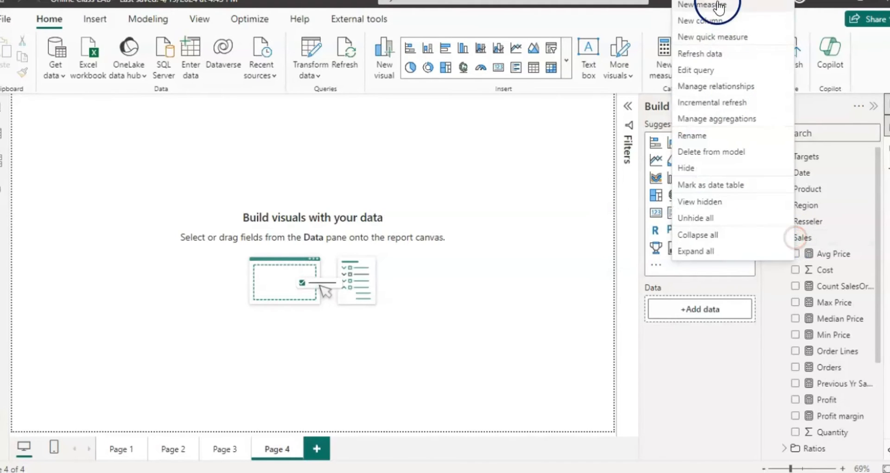
click(701, 5)
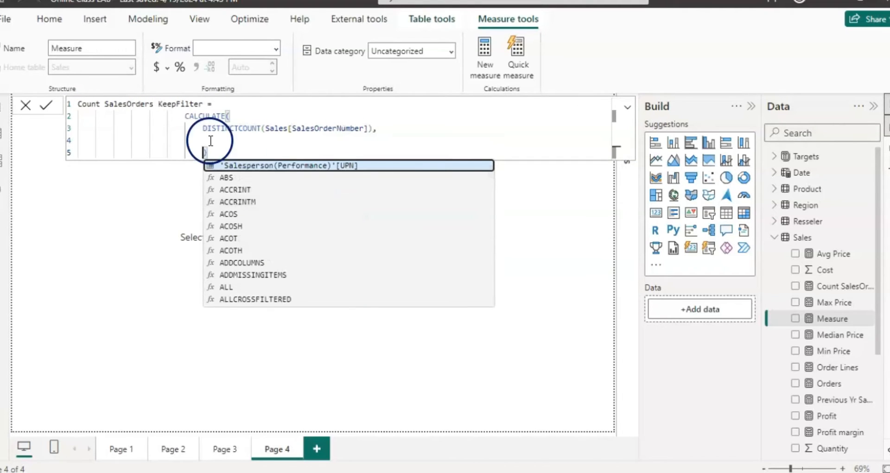
text(KEEPFILTERS()
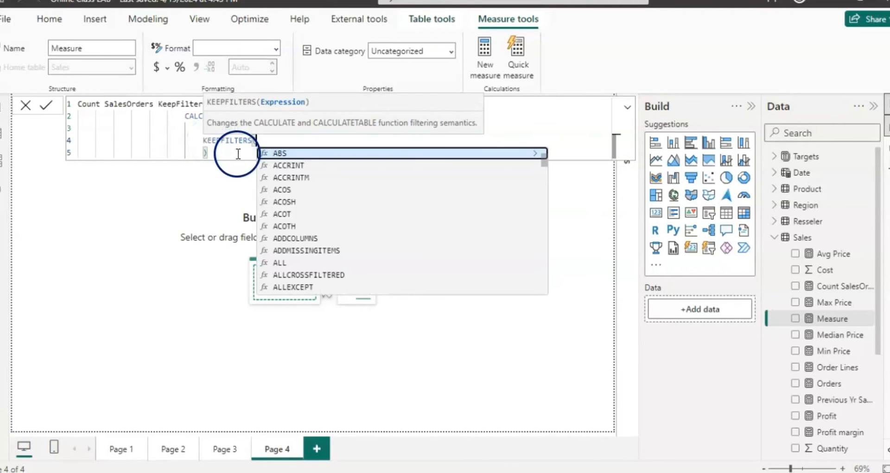
mouse_move(267, 110)
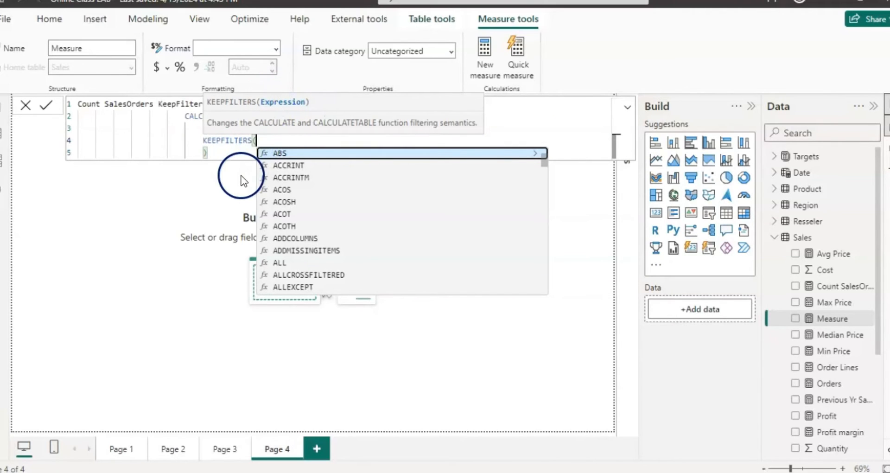
text(sales)
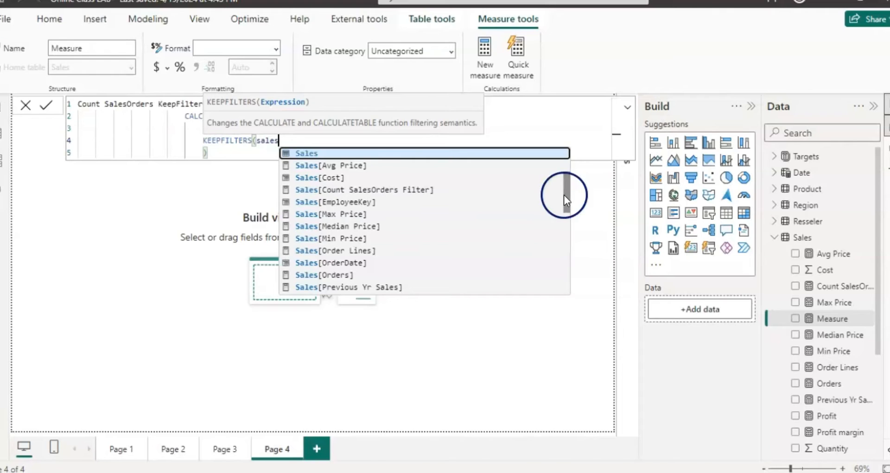
text([Quantity]>=5))
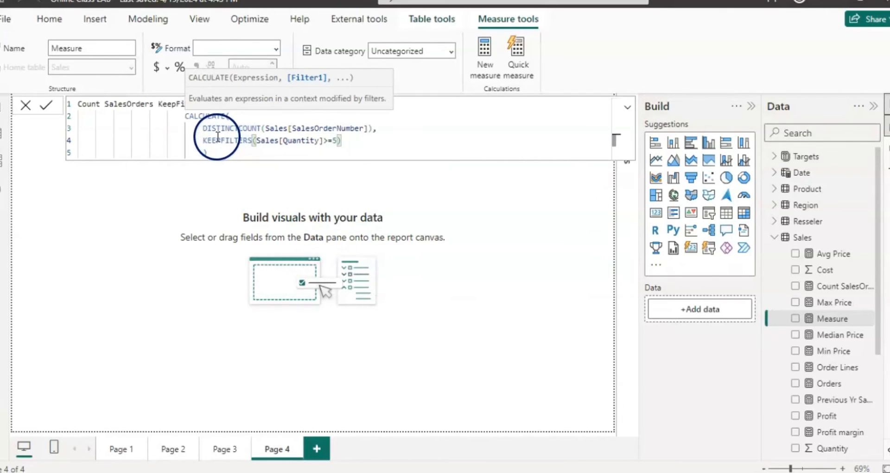
click(46, 105)
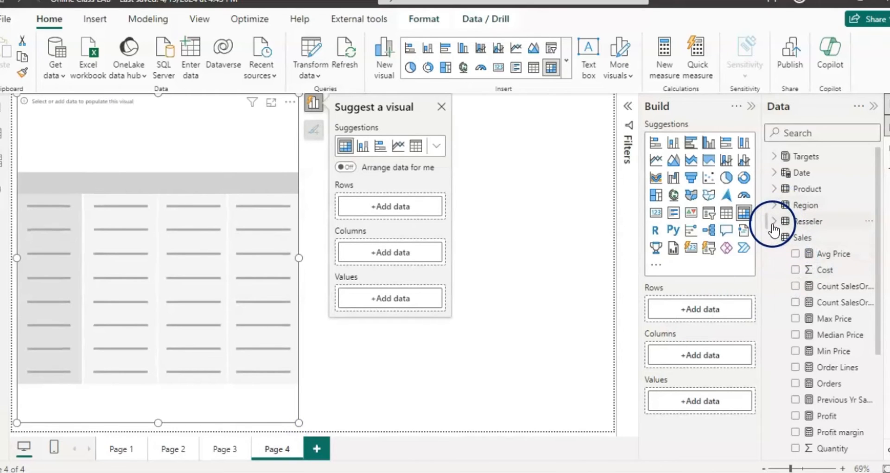
Put Reseller and Count SalesOrders Filter in the table, totalling 2054, and dismiss the side popups
click(775, 221)
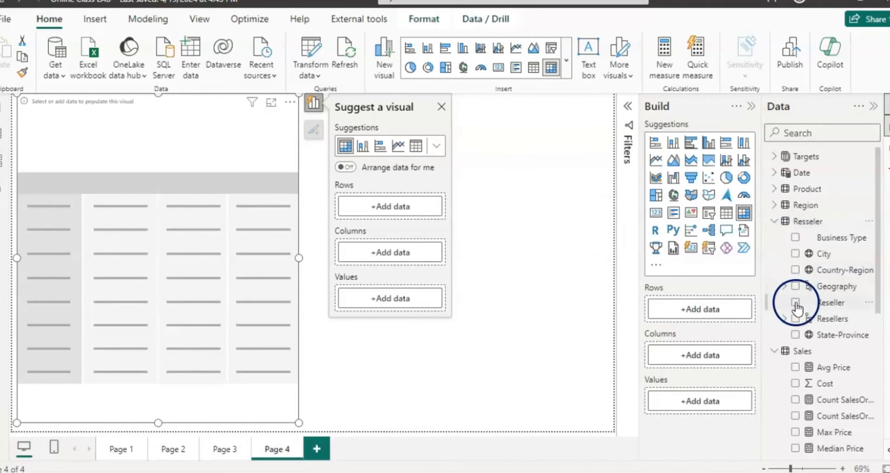
click(796, 302)
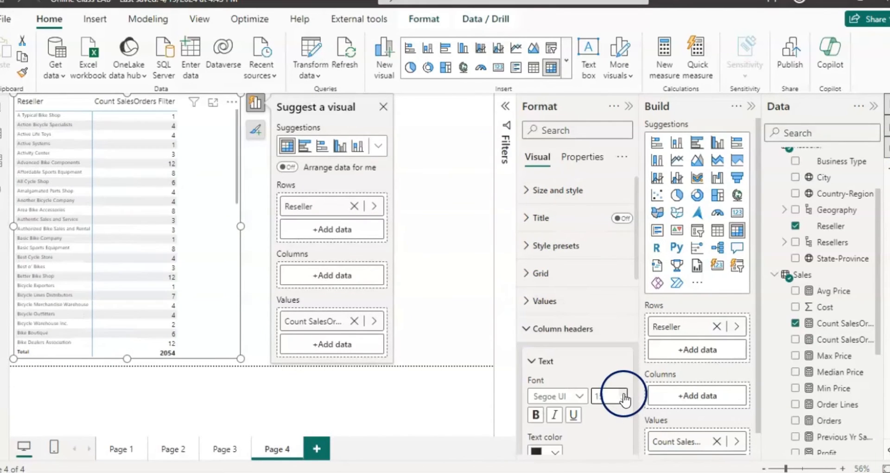
click(630, 107)
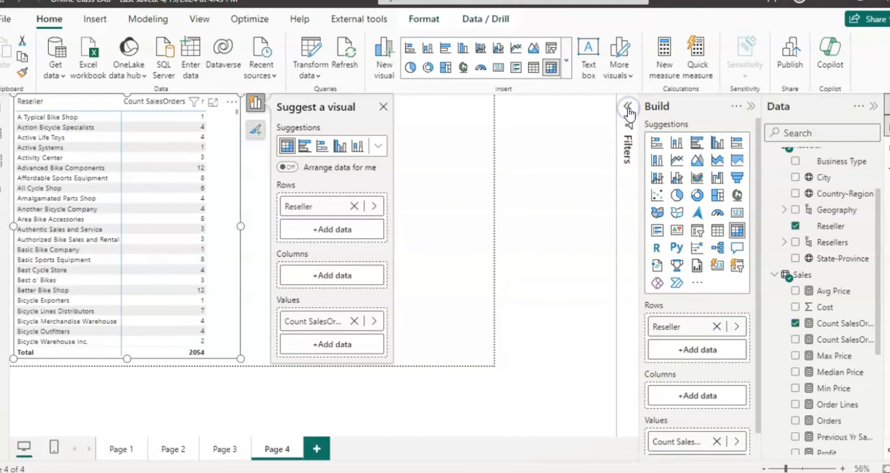
click(383, 106)
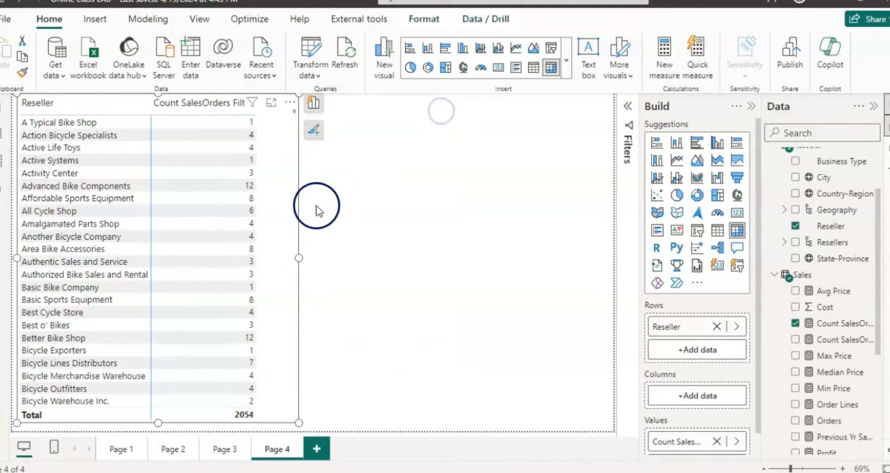
mouse_move(291, 245)
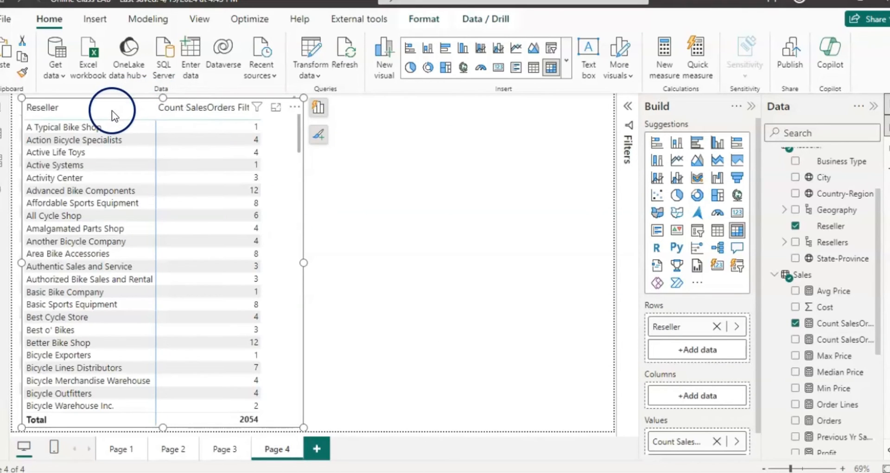
mouse_move(292, 403)
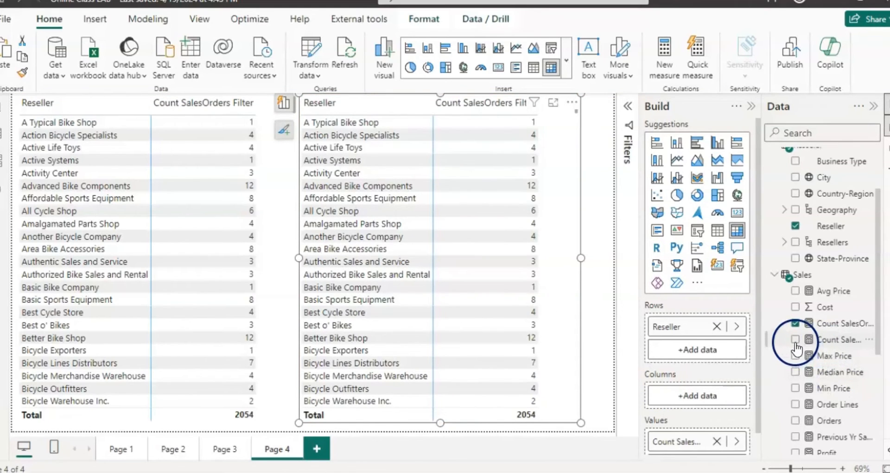
Show Count SalesOrders KeepFilter in the copied second table beside the first
click(796, 339)
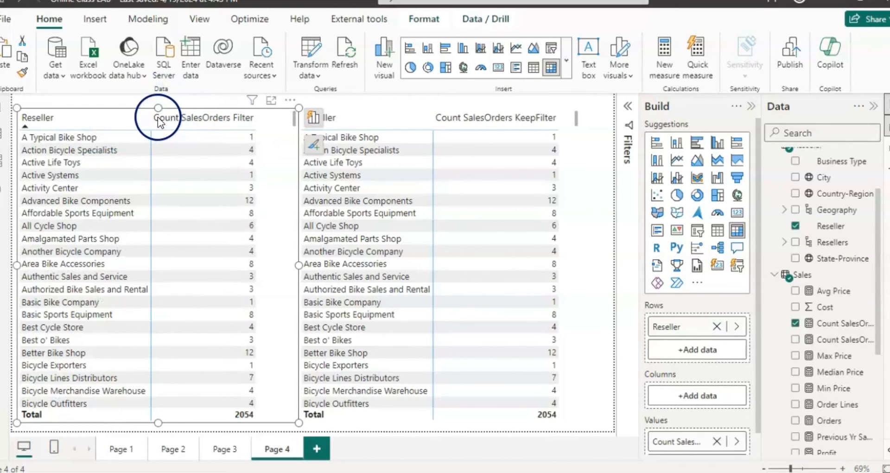
mouse_move(495, 155)
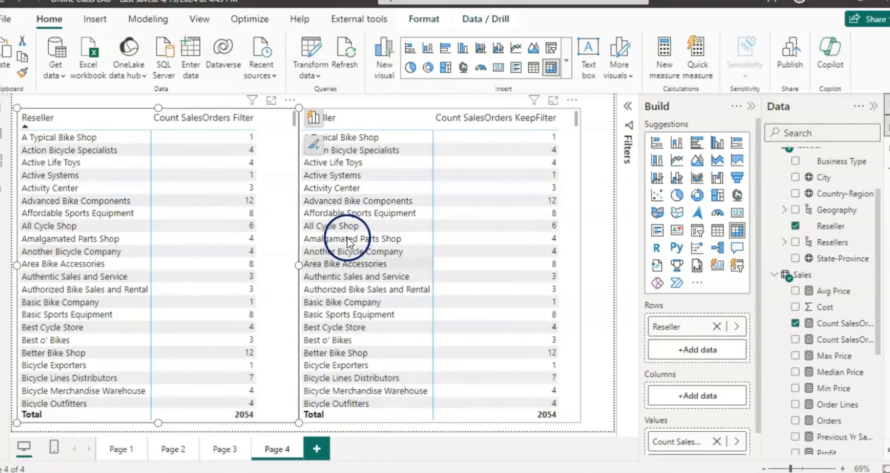
mouse_move(389, 200)
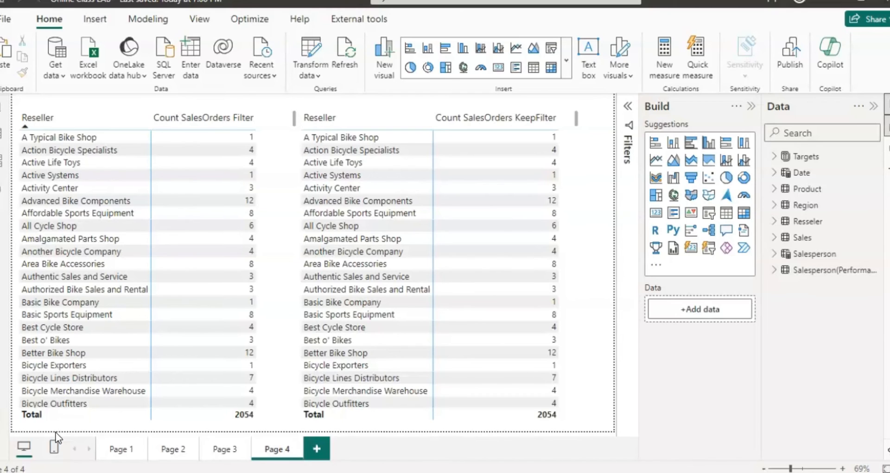
mouse_move(200, 18)
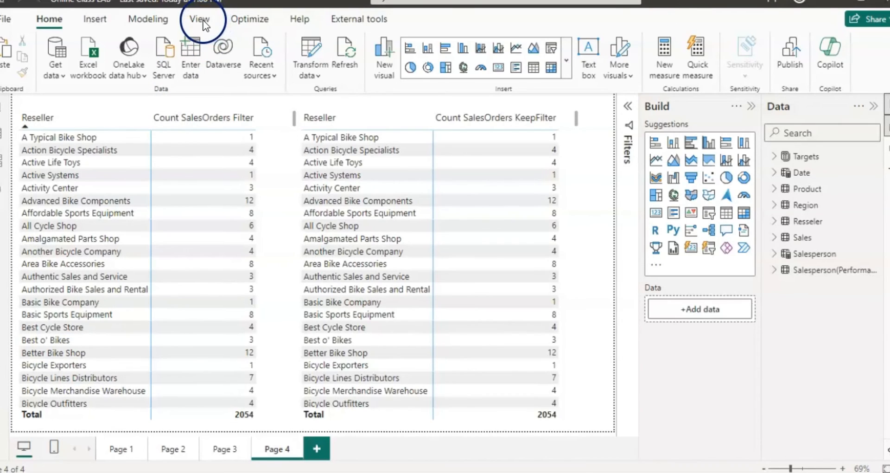
Start a Performance analyzer recording and refresh visuals, timing the matrices at 1692 and 496 ms
click(199, 18)
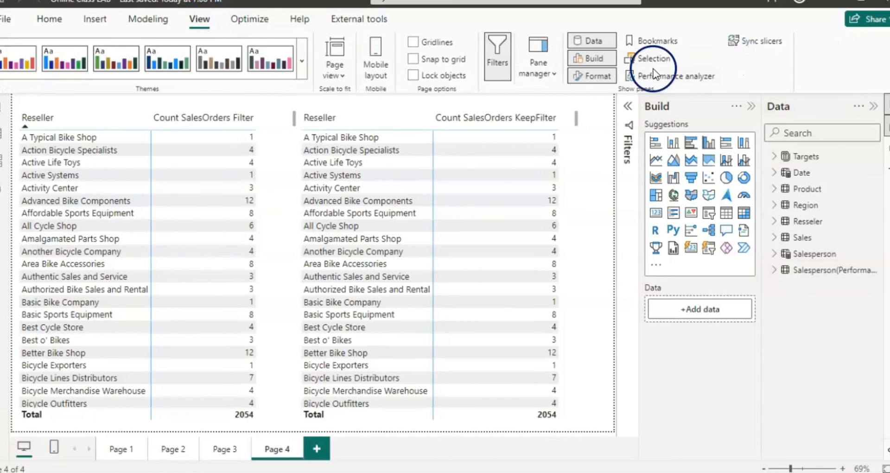
mouse_move(678, 76)
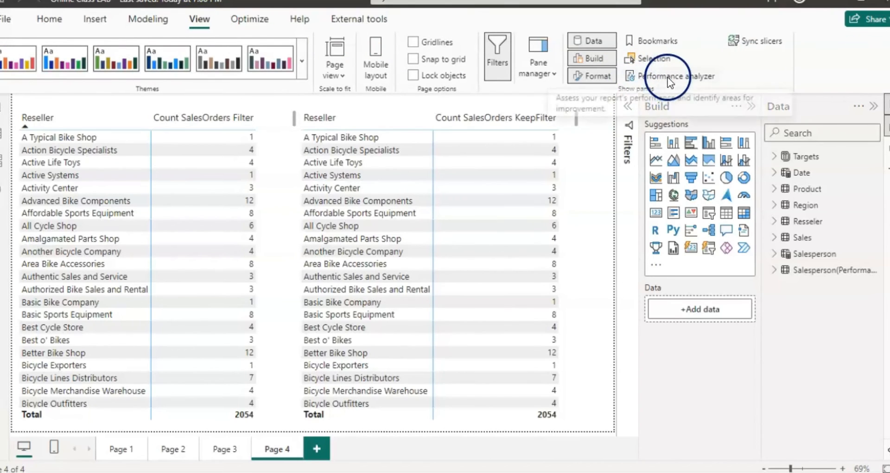
click(674, 75)
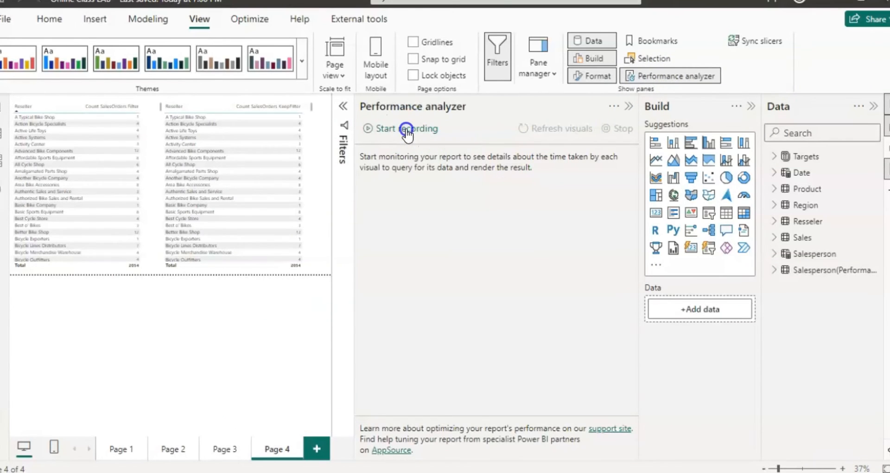
click(406, 128)
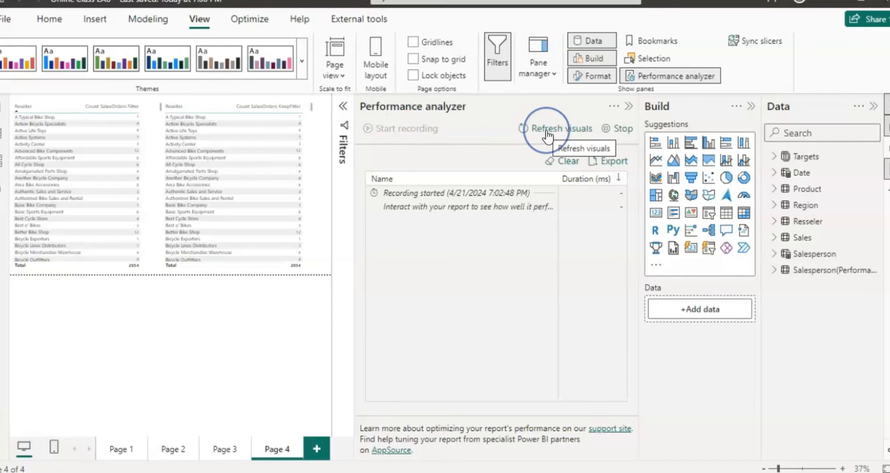
click(561, 128)
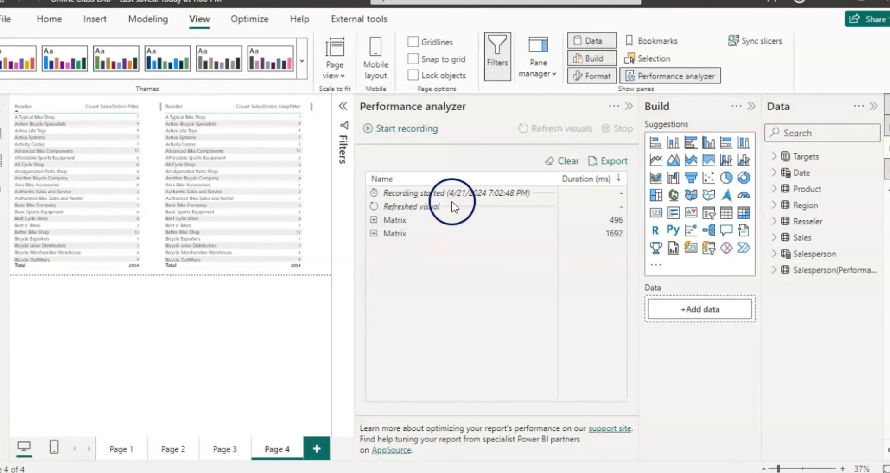
mouse_move(601, 249)
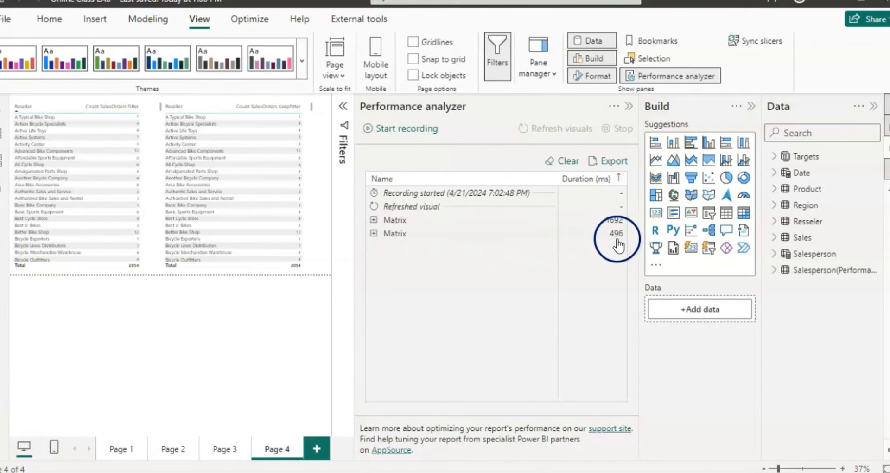
mouse_move(614, 246)
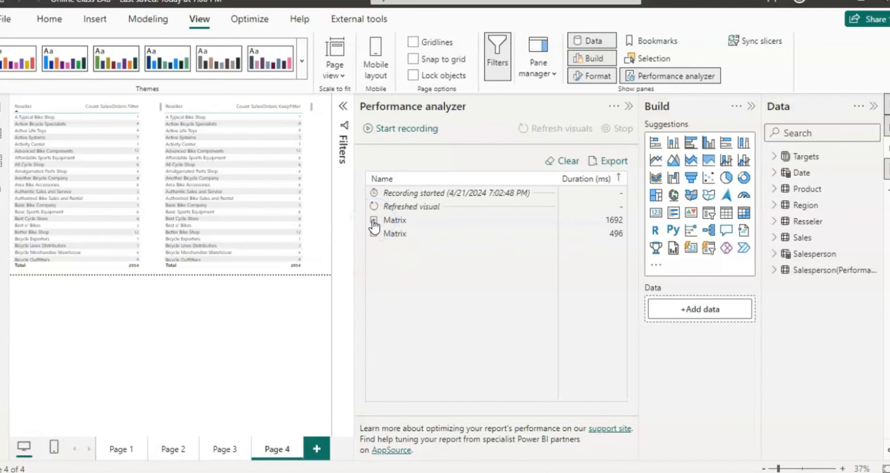
Expand the matrix timings, leaving the 496 ms one showing DAX query 83, display 188, other 225 ms
click(374, 220)
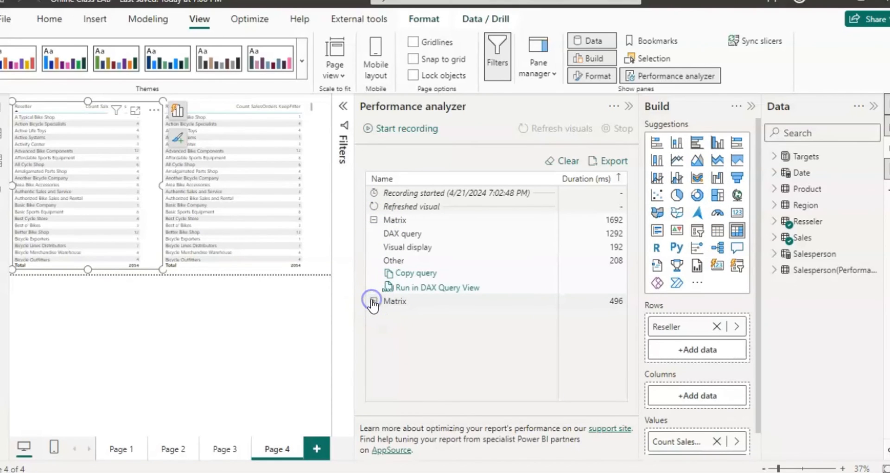
click(373, 301)
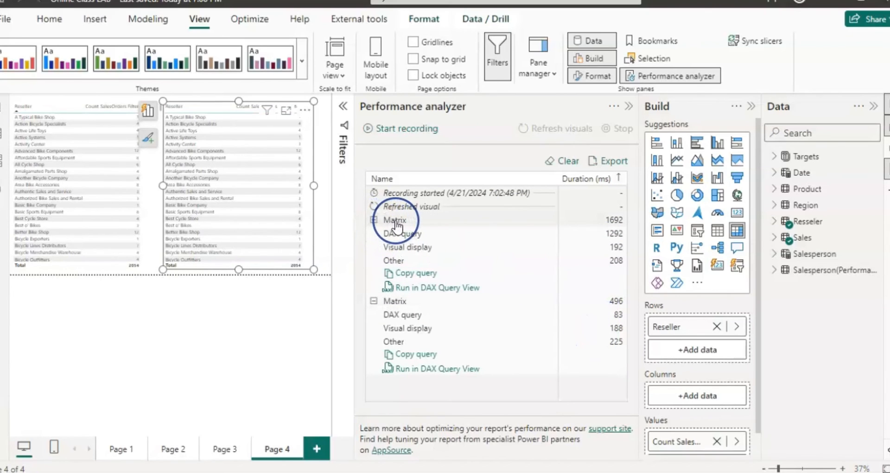
click(374, 221)
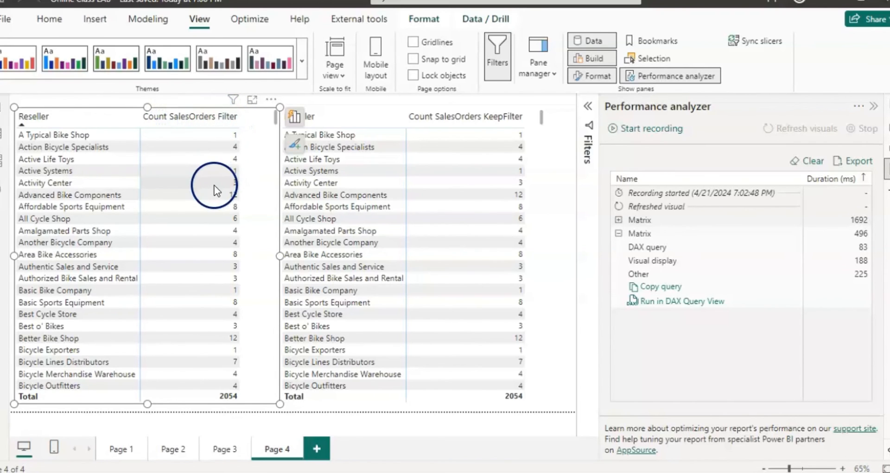
Compare both matrices' DAX query times, 1292 ms versus 83 ms, then return to report editing
click(620, 219)
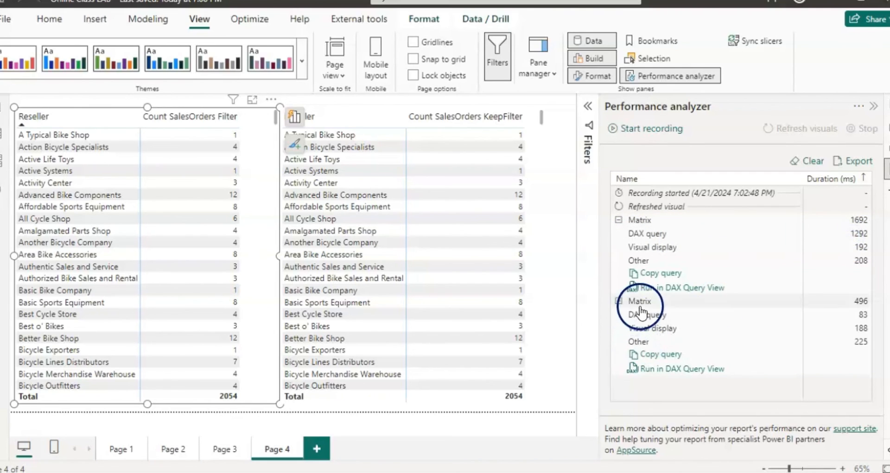
click(620, 300)
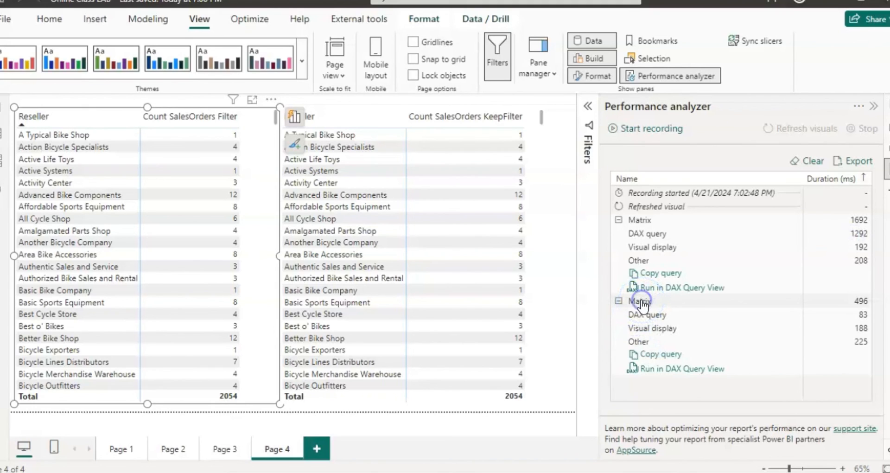
click(618, 300)
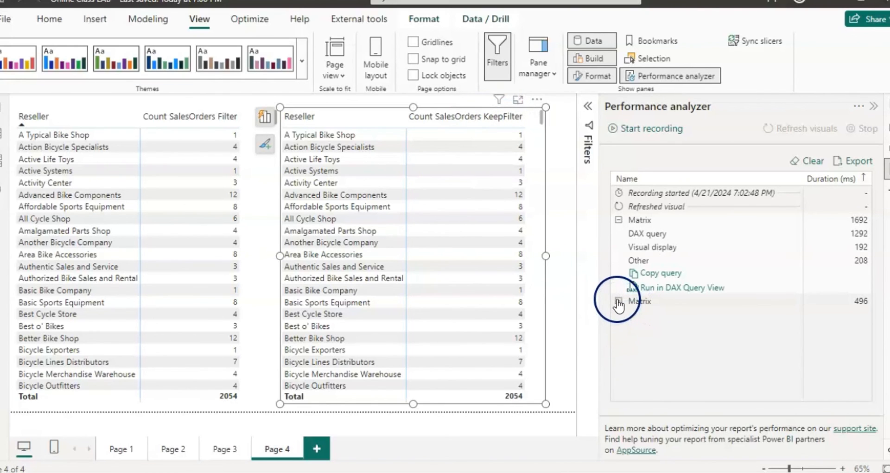
click(618, 300)
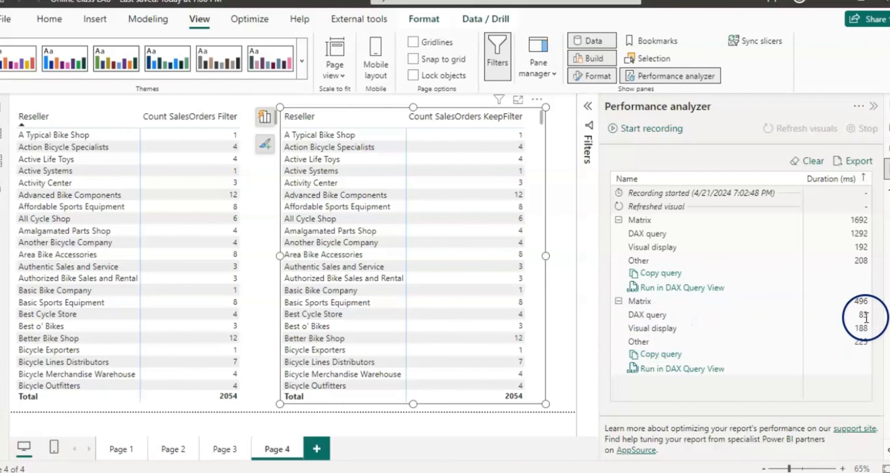
mouse_move(703, 249)
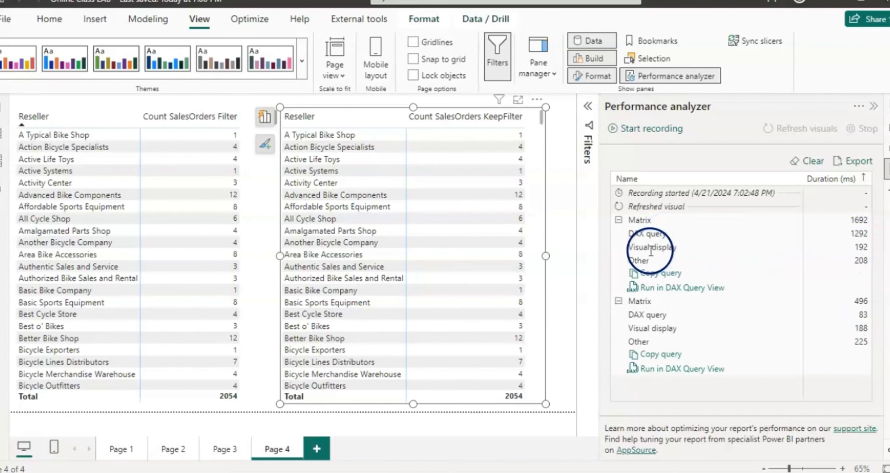
mouse_move(669, 253)
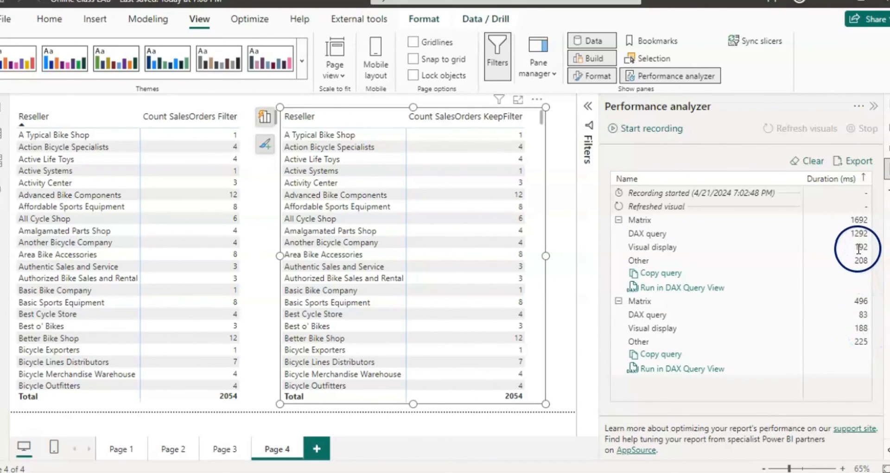
mouse_move(763, 262)
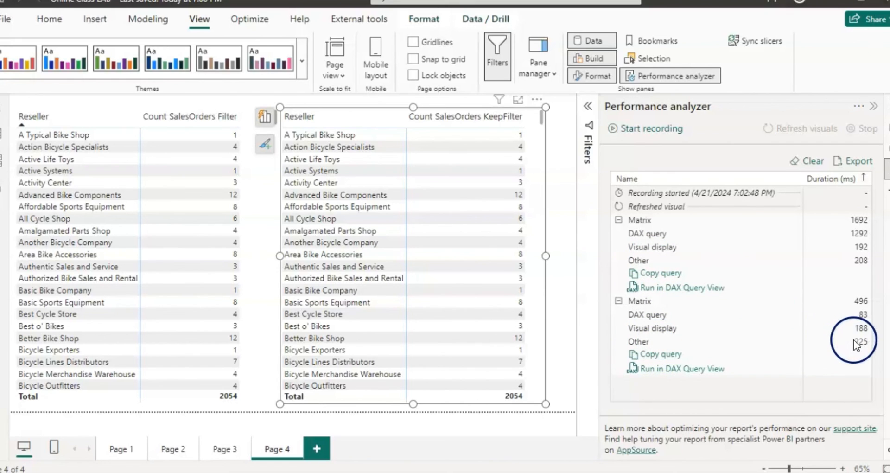
mouse_move(863, 277)
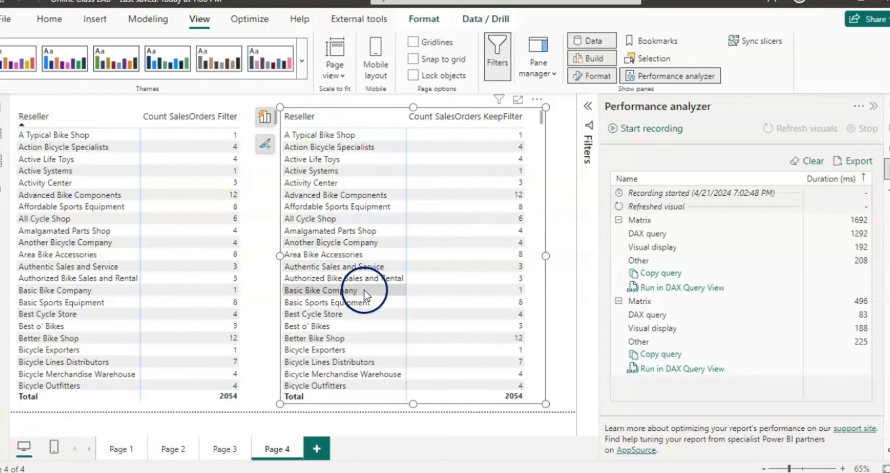
click(49, 18)
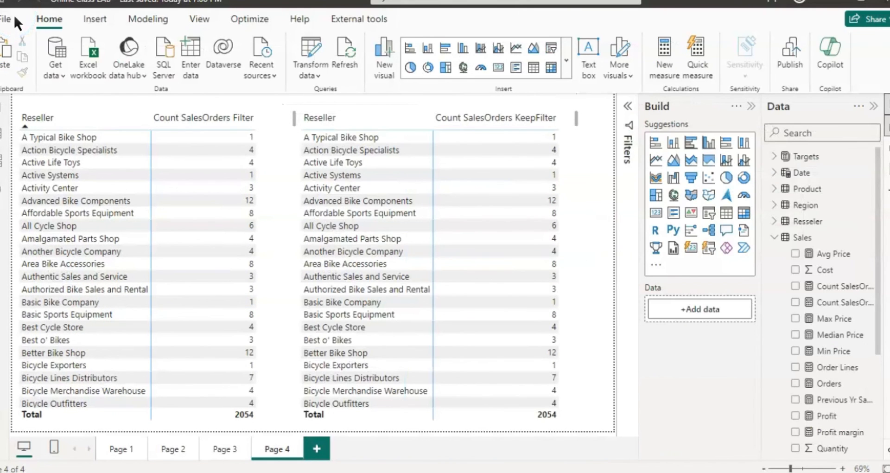